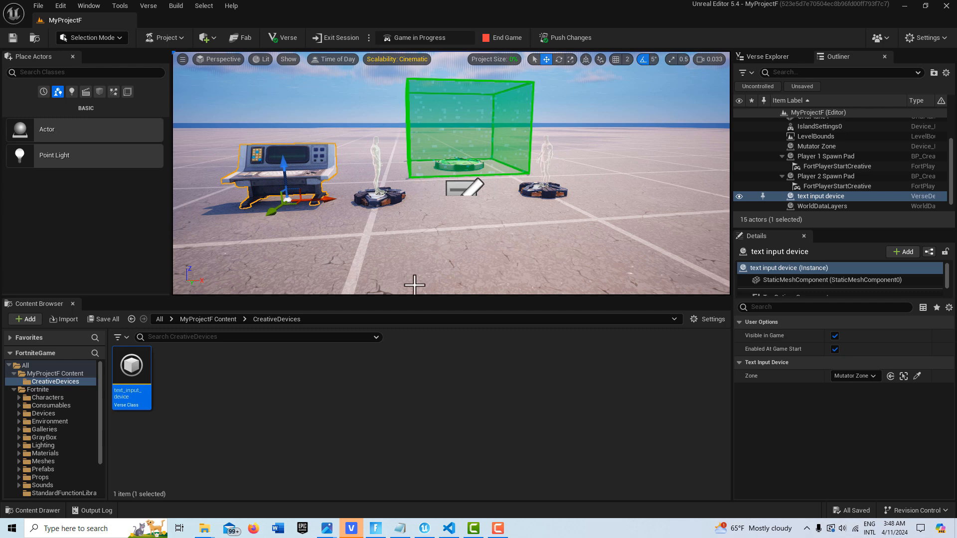
mouse_move(421, 283)
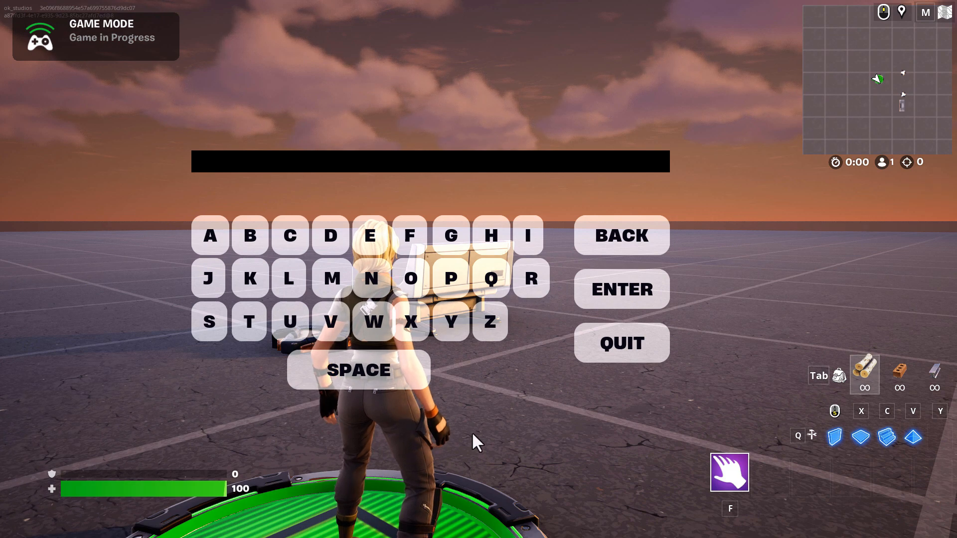
mouse_move(529, 251)
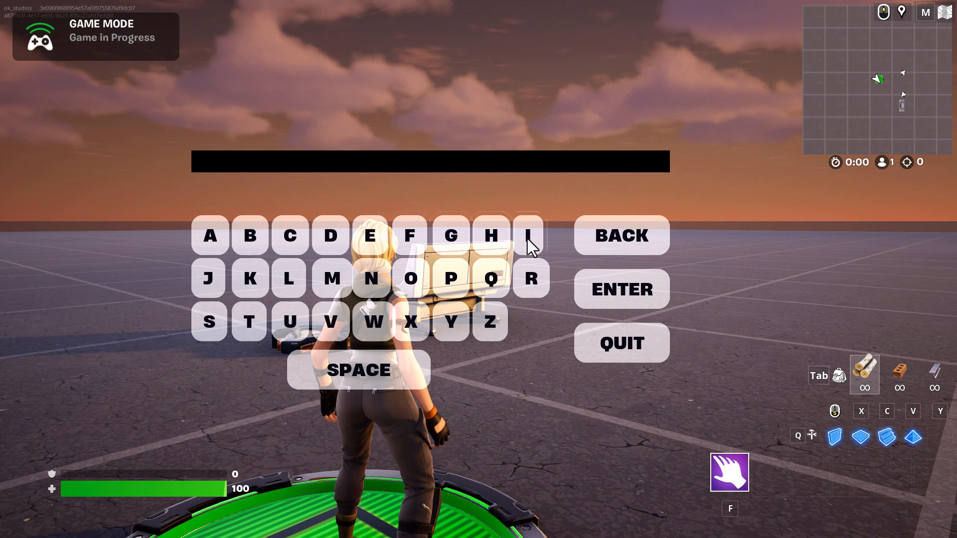
Step: Spell HELLO WORLD letter by letter with the on-screen keyboard's buttons
click(377, 234)
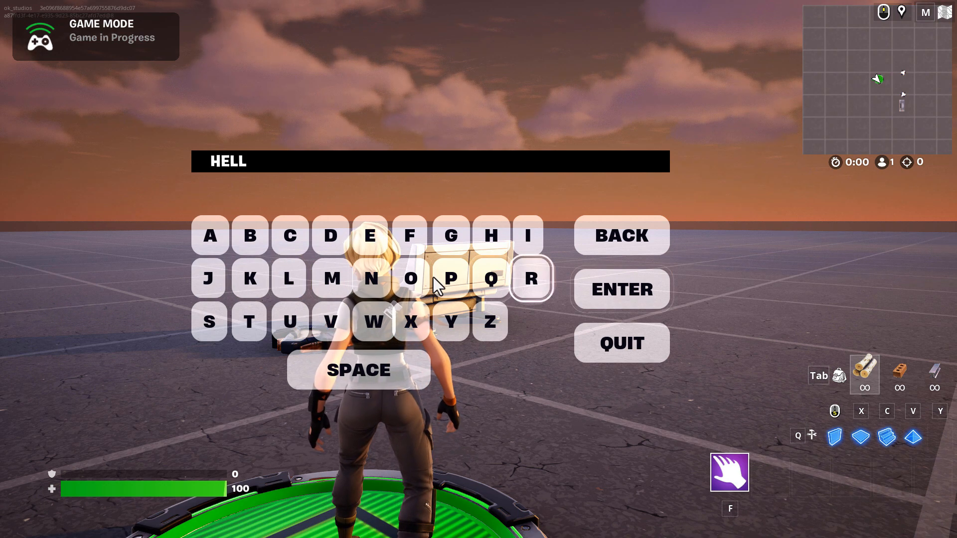
click(412, 278)
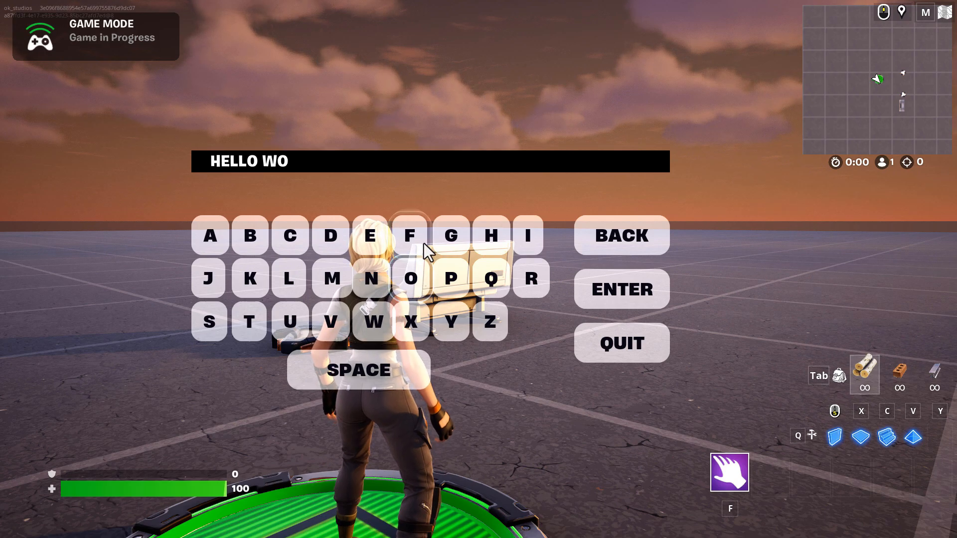
click(533, 278)
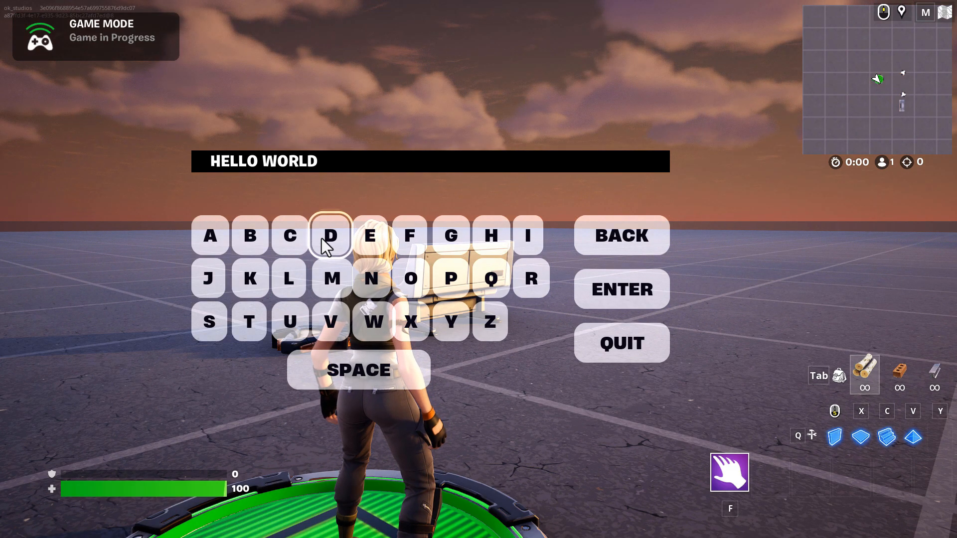
mouse_move(626, 304)
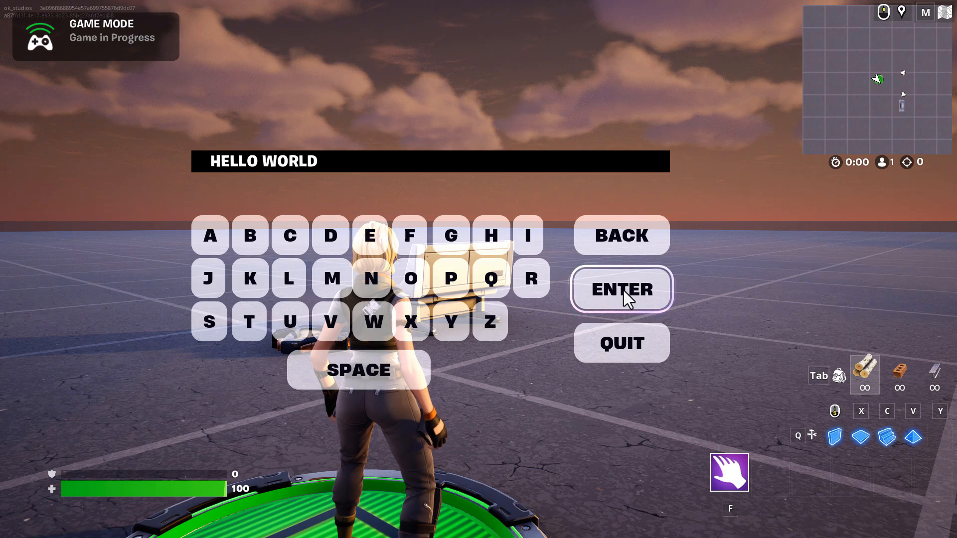
Step: Submit HELLO WORLD as an on-screen message, then quit the in-game keyboard
click(622, 289)
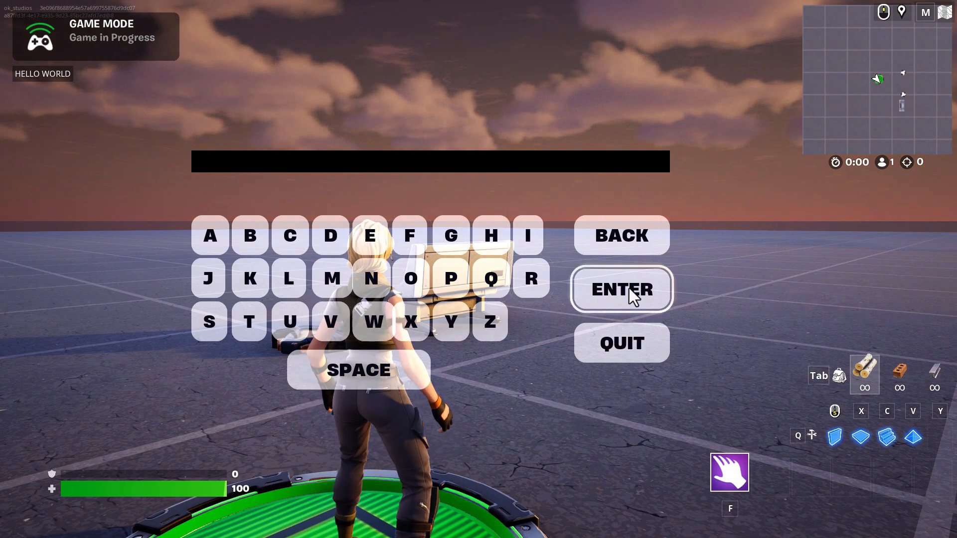
mouse_move(546, 385)
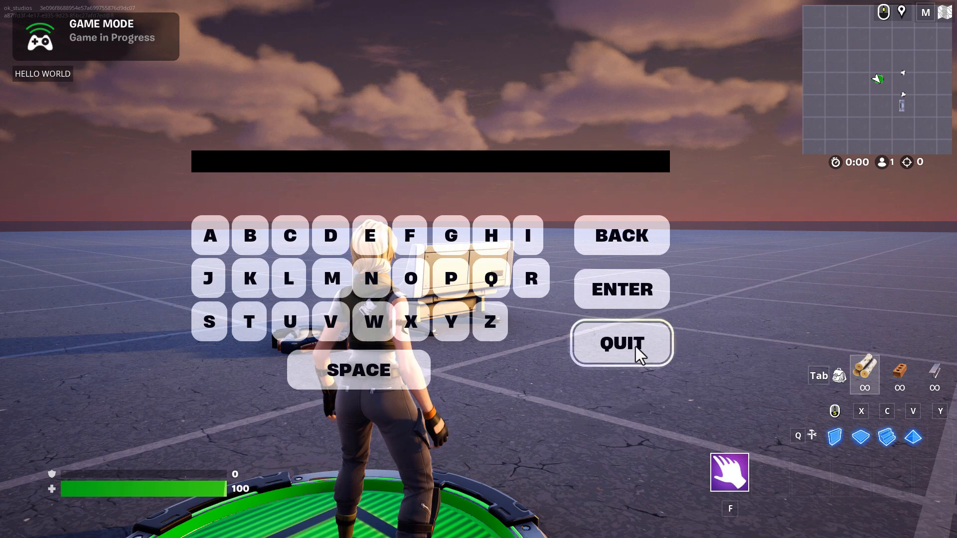
click(622, 343)
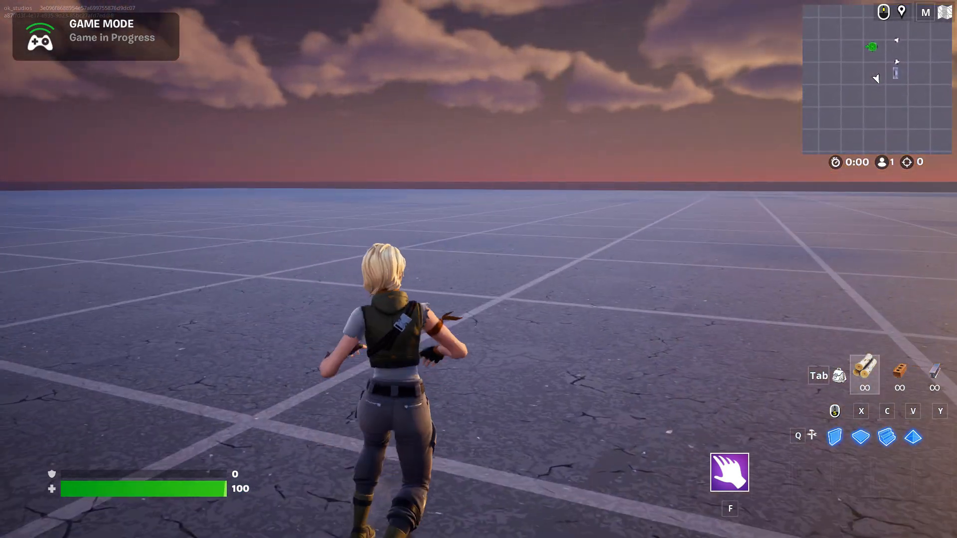
Step: Leave the game session and return to the Unreal Editor for Fortnite level view
key(Escape)
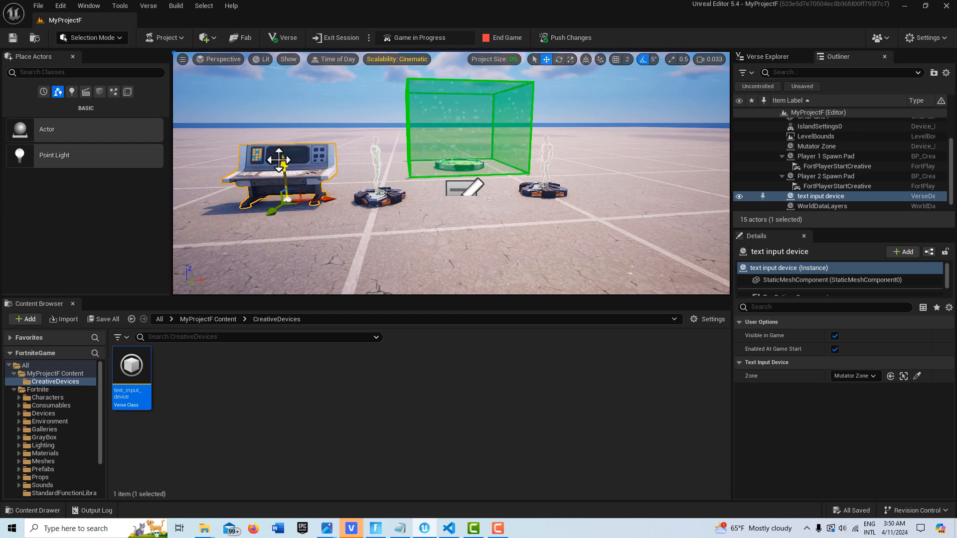
mouse_move(853, 388)
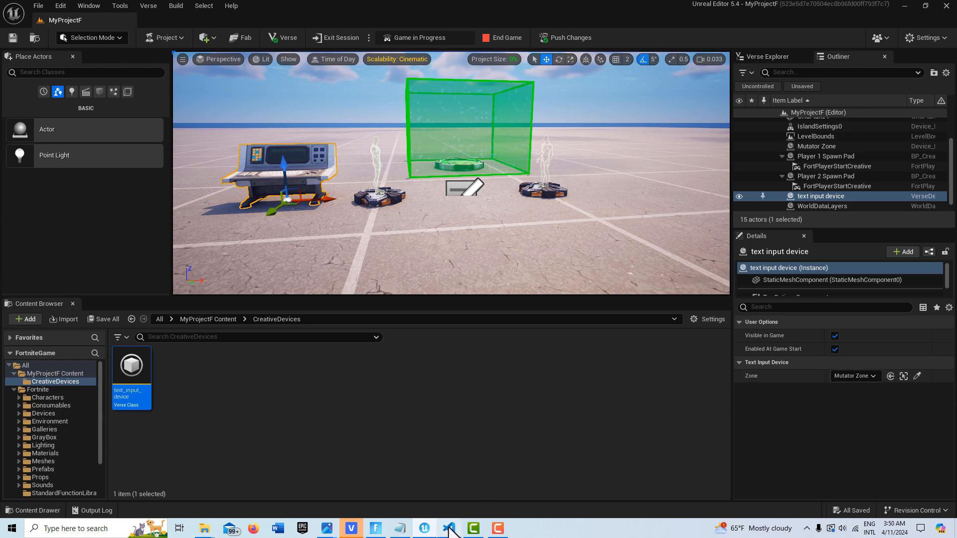
Step: Bring up hello_world_device.verse and review the text_input_device player maps and button declarations
click(449, 529)
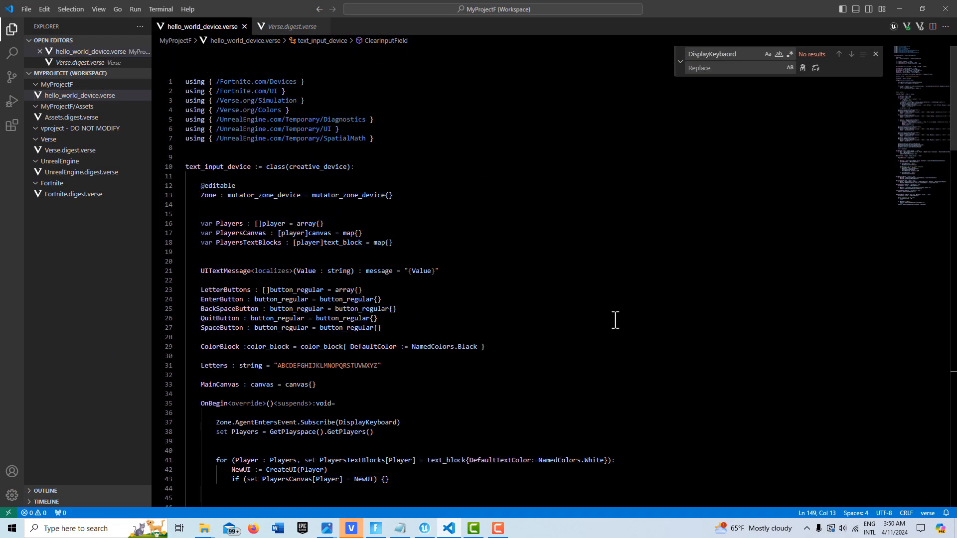
mouse_move(614, 299)
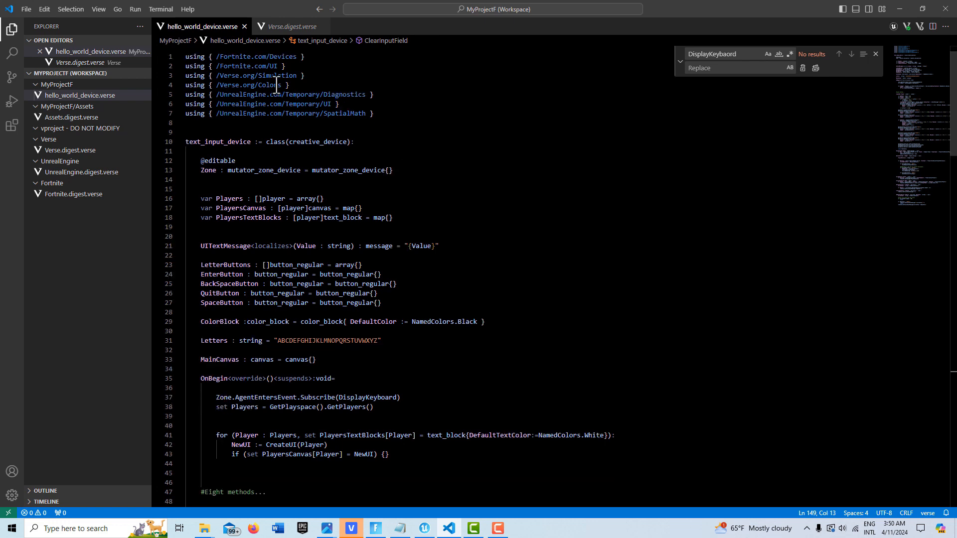
mouse_move(296, 226)
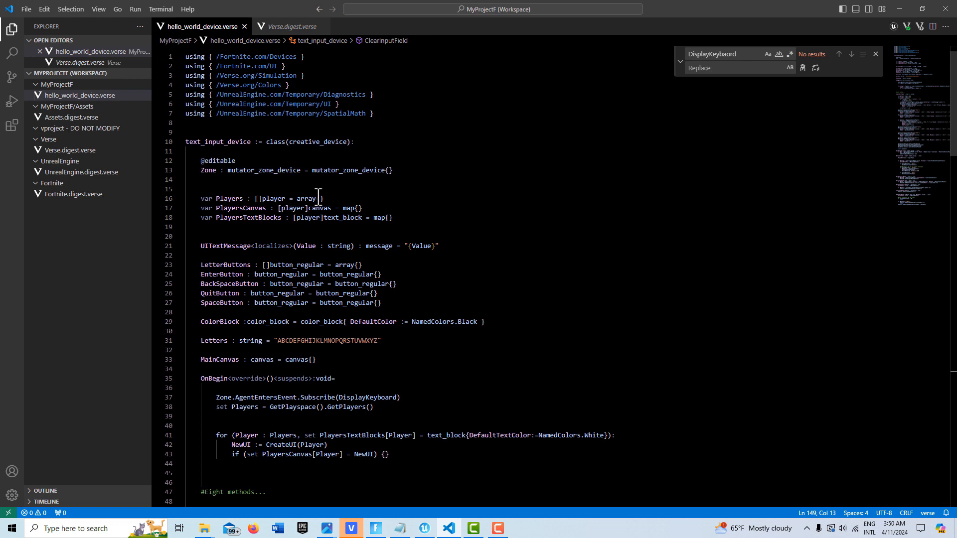
scroll(down, 3)
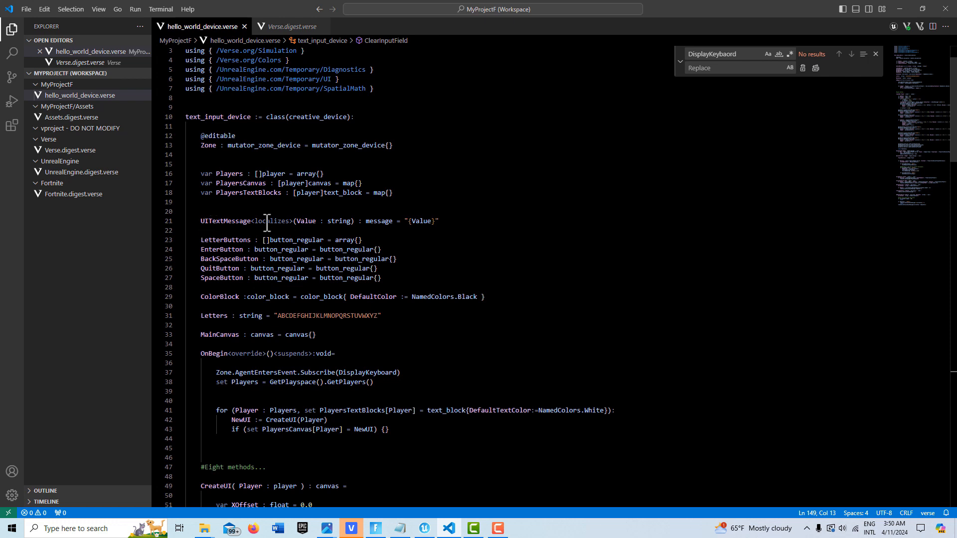
mouse_move(379, 225)
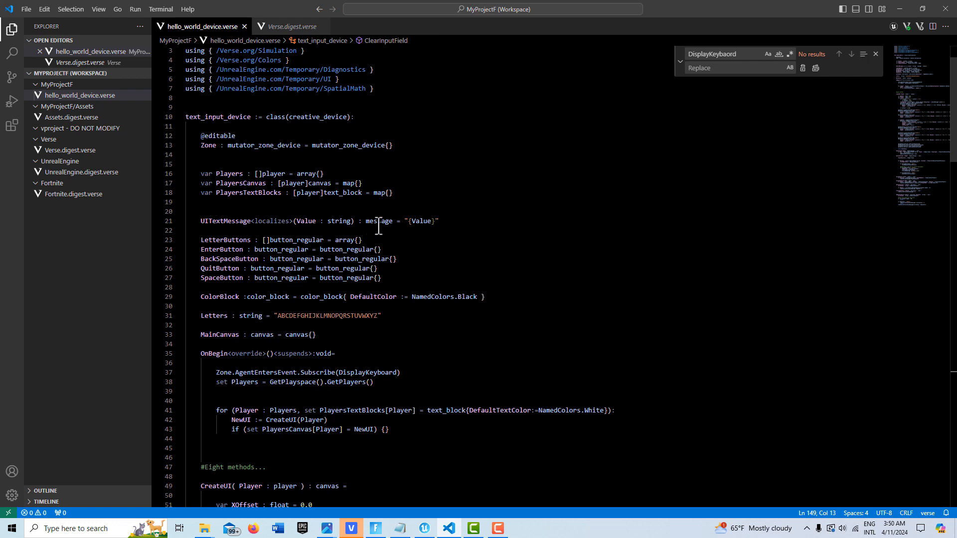
scroll(down, 3)
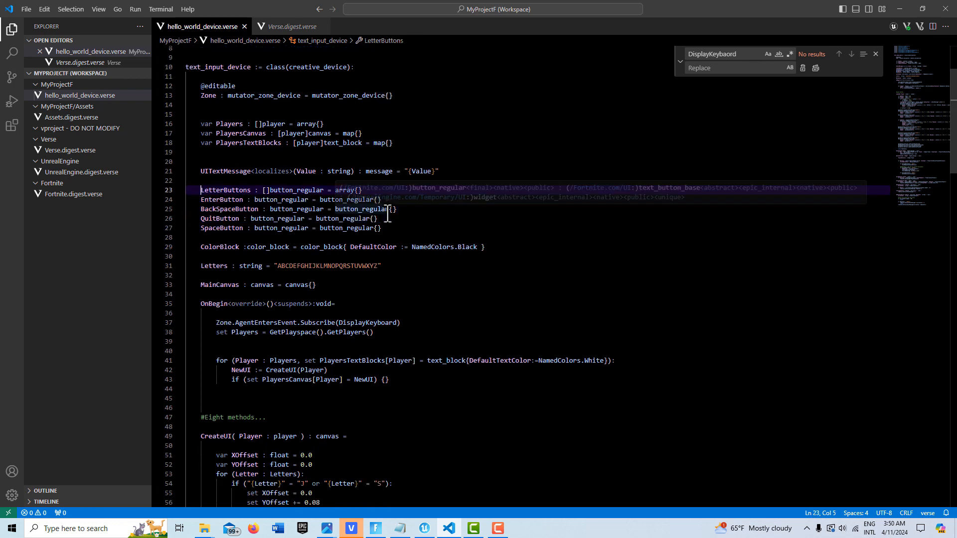
mouse_move(574, 243)
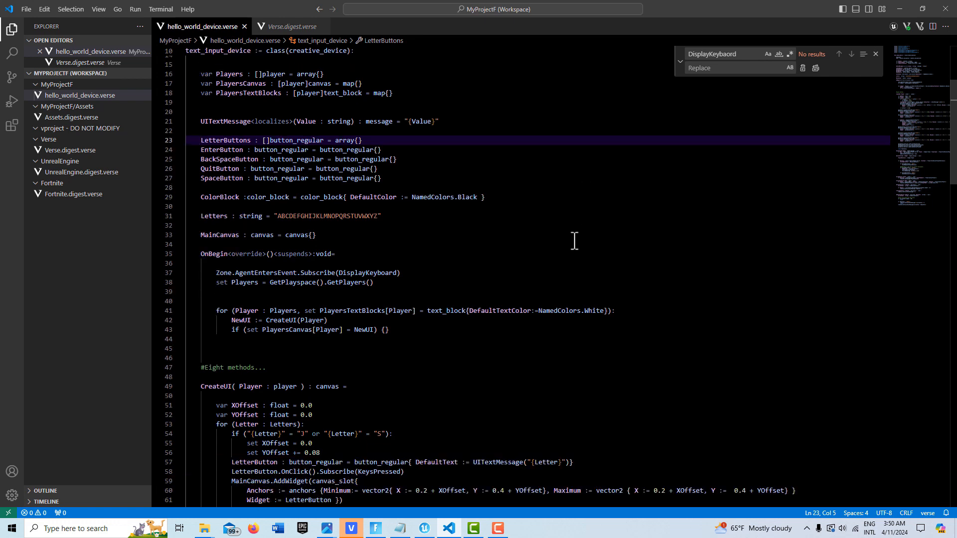
mouse_move(443, 251)
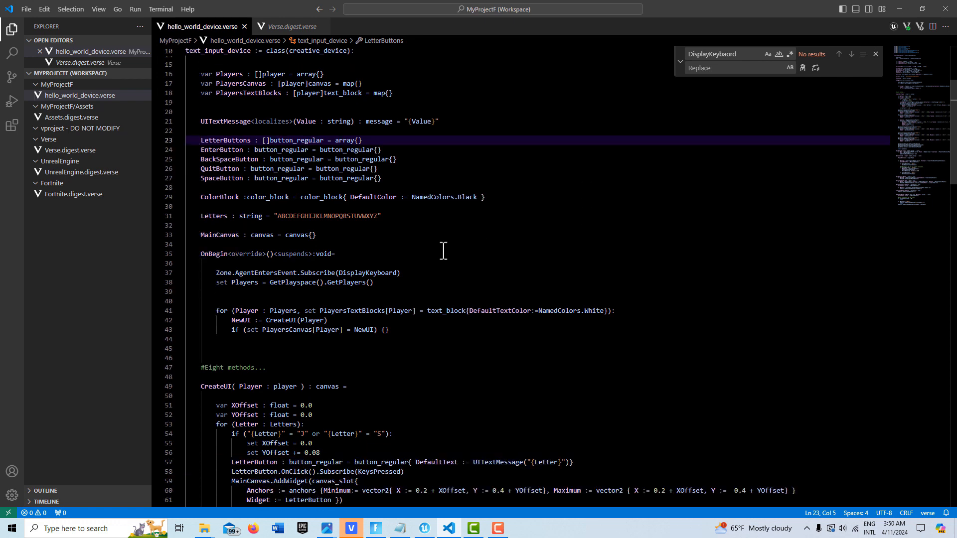
mouse_move(297, 257)
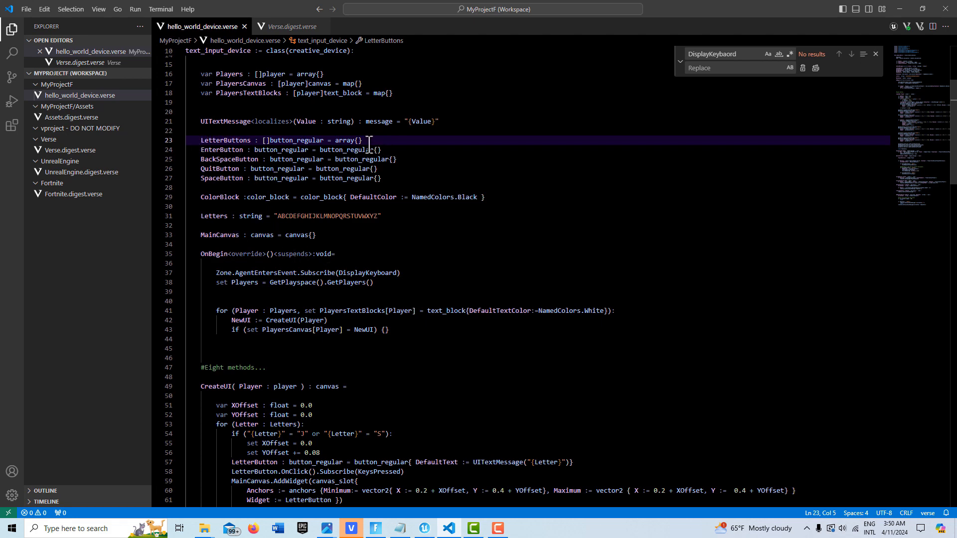
scroll(down, 3)
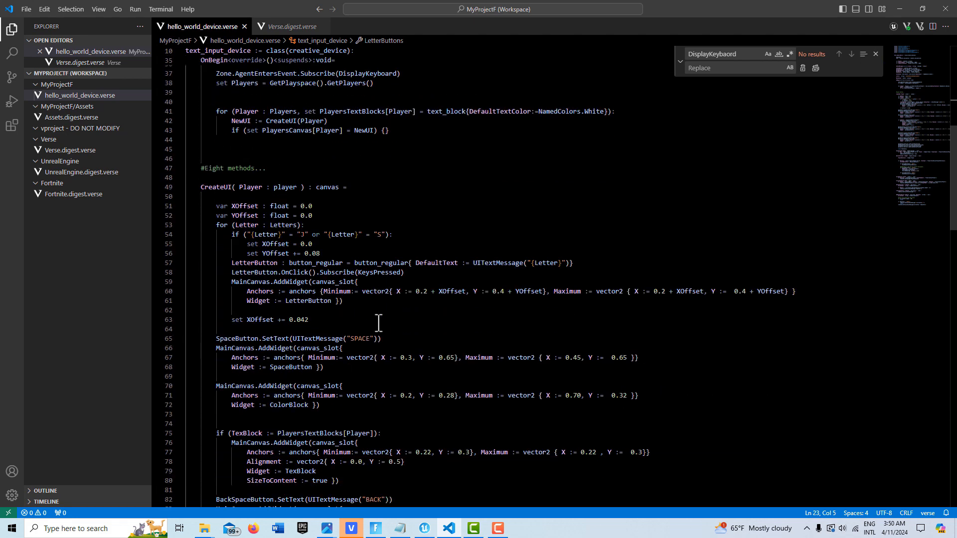
scroll(down, 3)
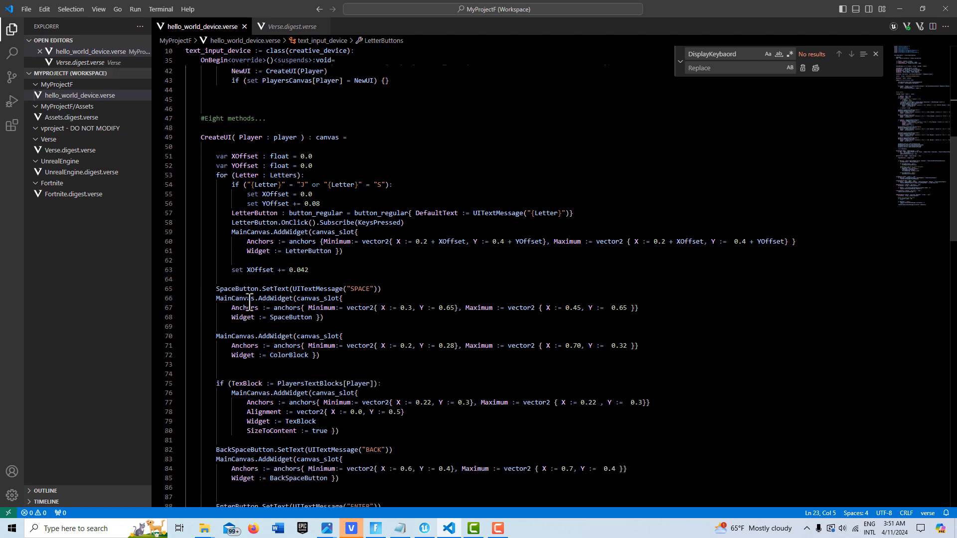
drag(215, 298, 218, 346)
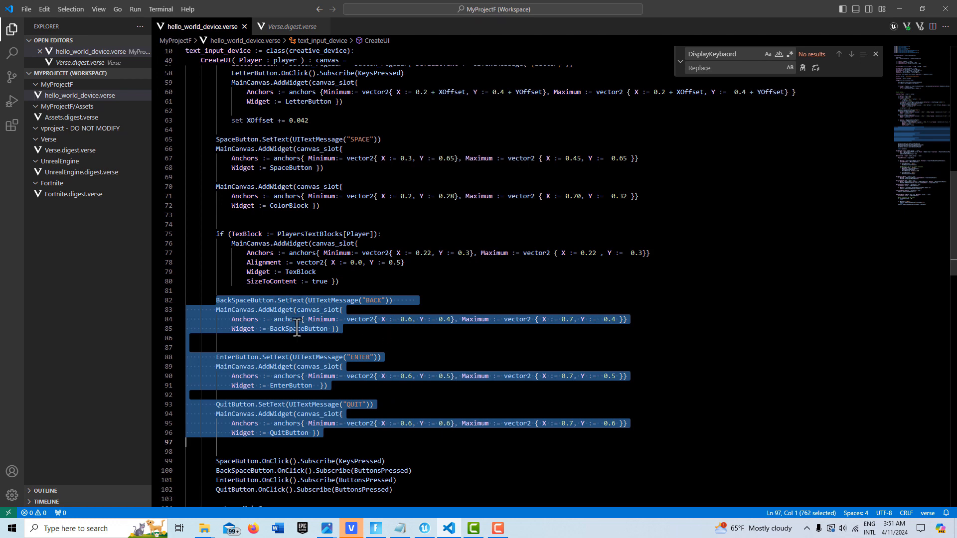
mouse_move(335, 343)
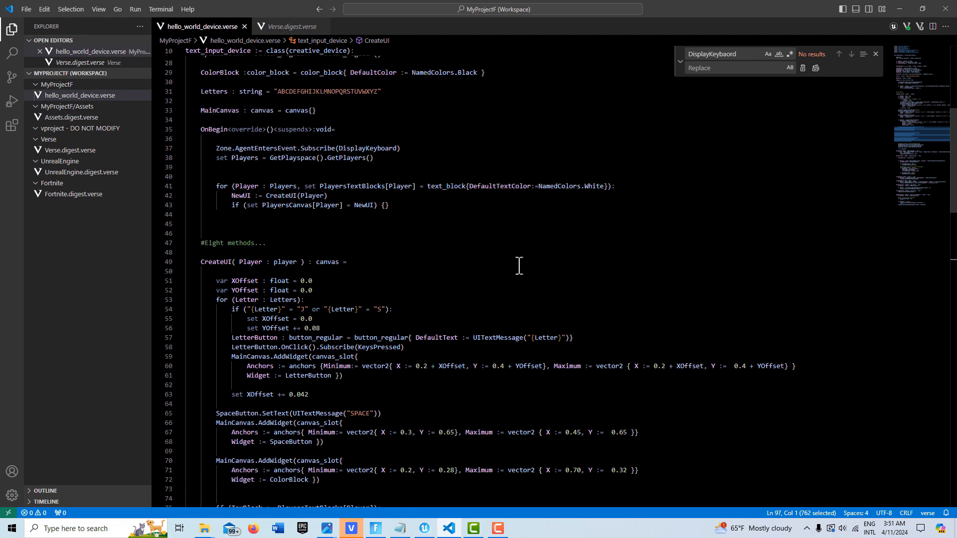
click(245, 243)
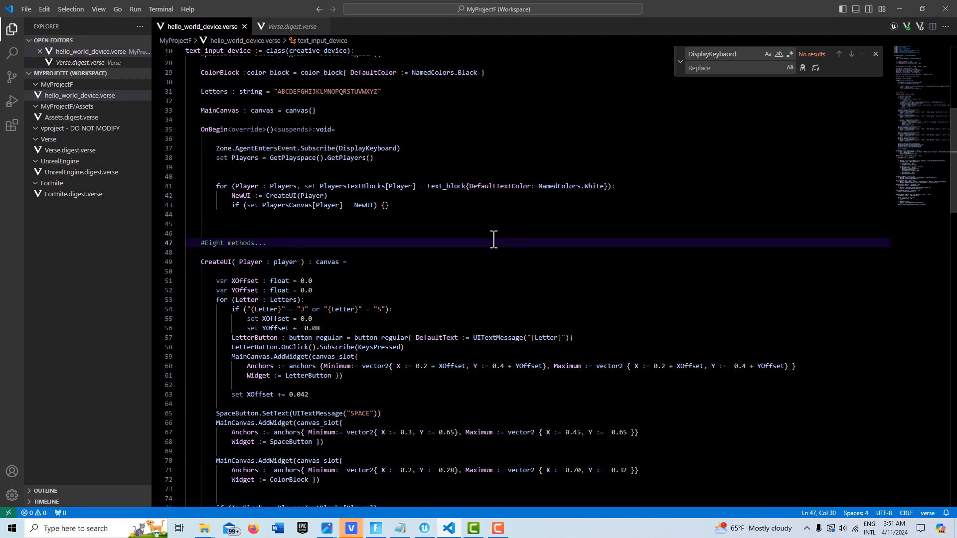
mouse_move(302, 209)
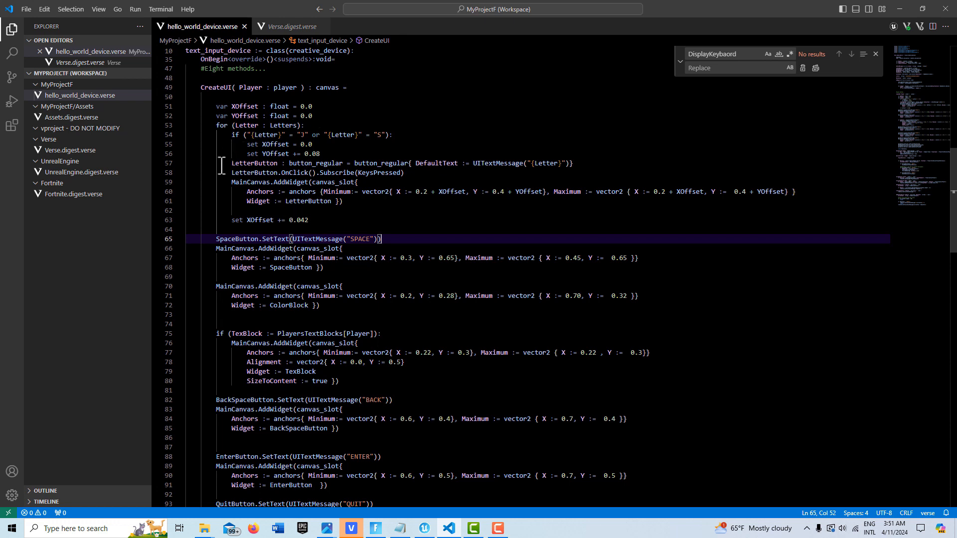
mouse_move(273, 134)
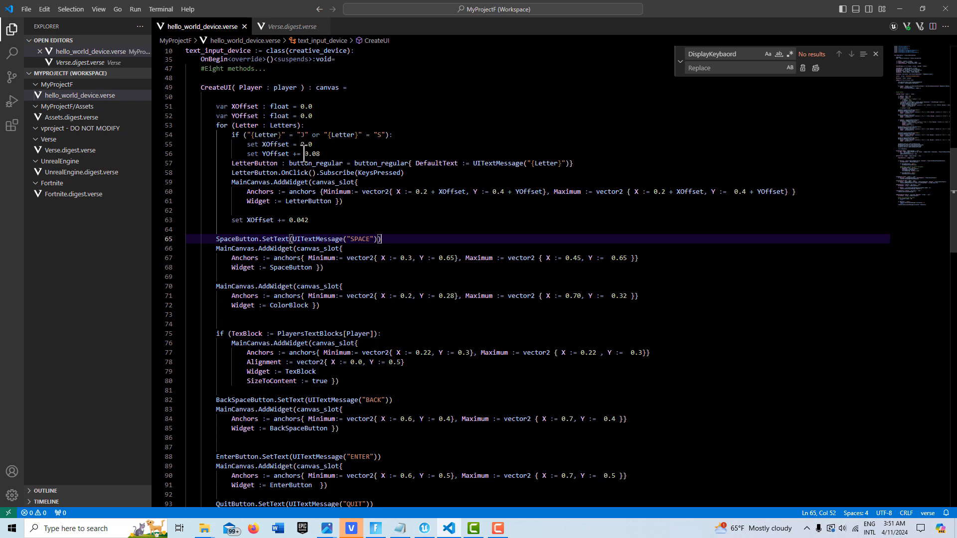
mouse_move(304, 135)
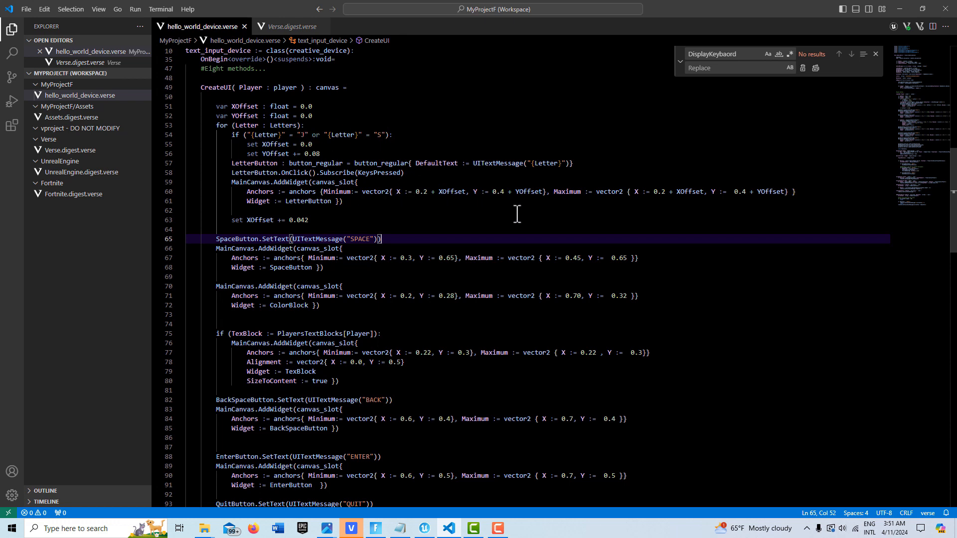
mouse_move(535, 209)
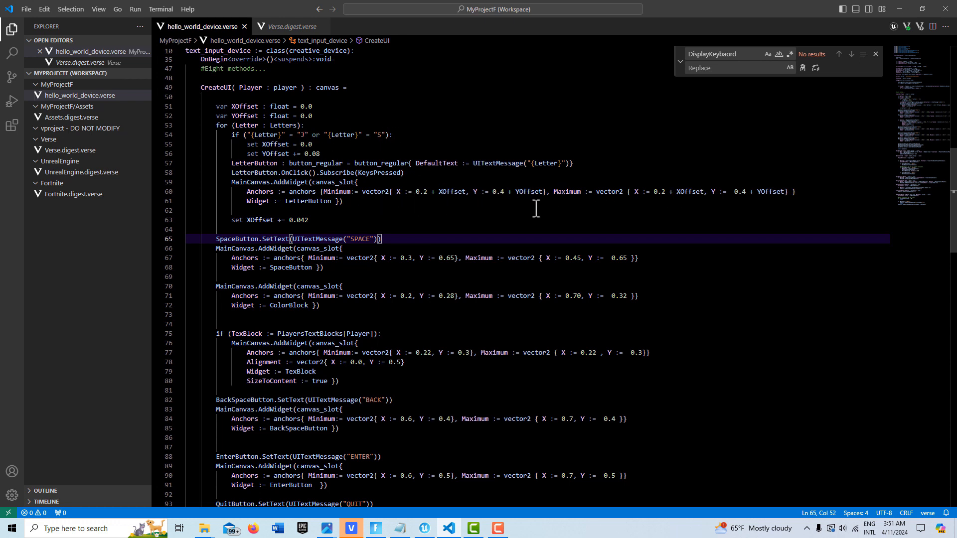
scroll(down, 3)
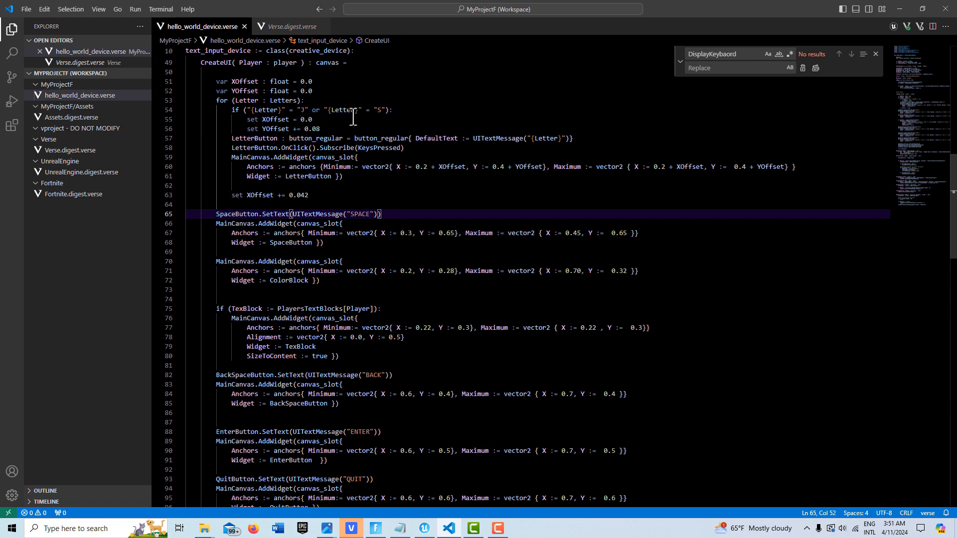
scroll(down, 3)
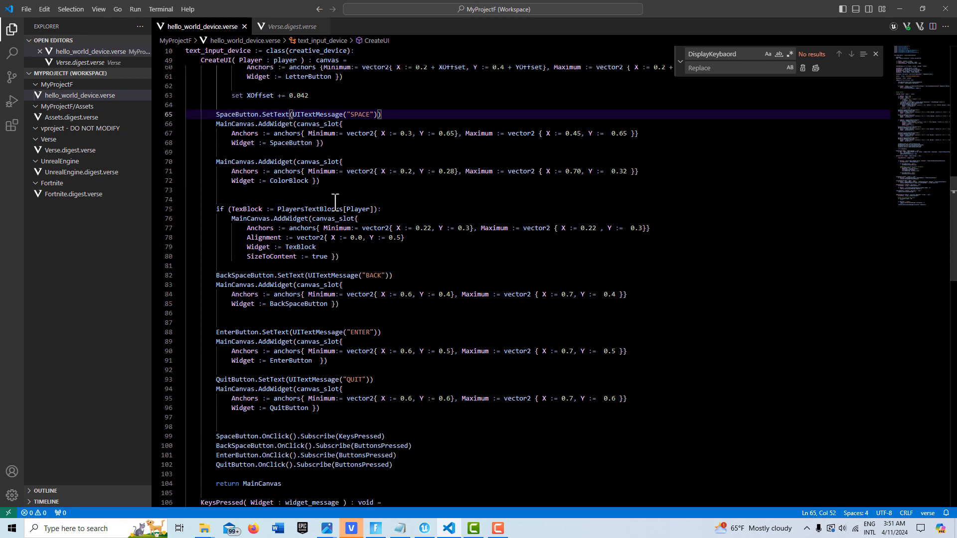
mouse_move(361, 181)
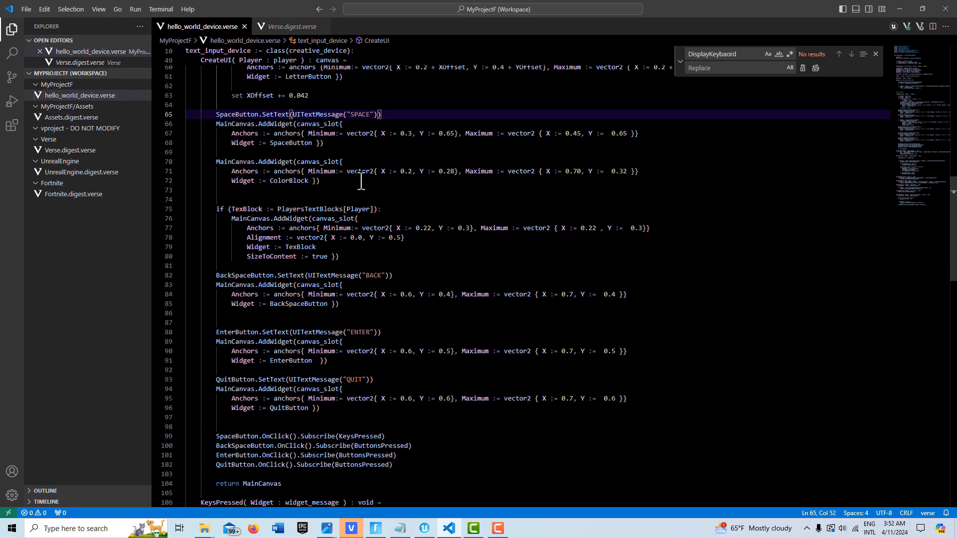
scroll(down, 3)
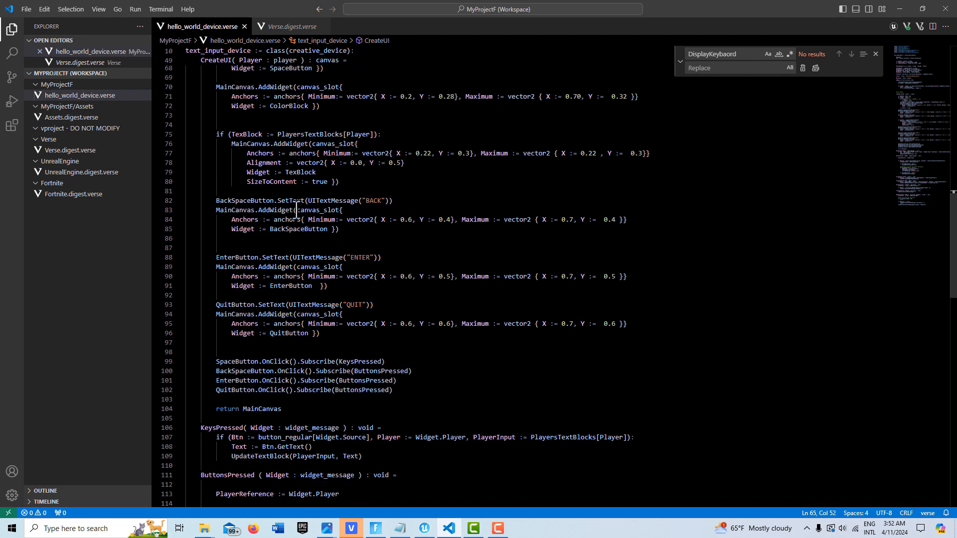
scroll(down, 3)
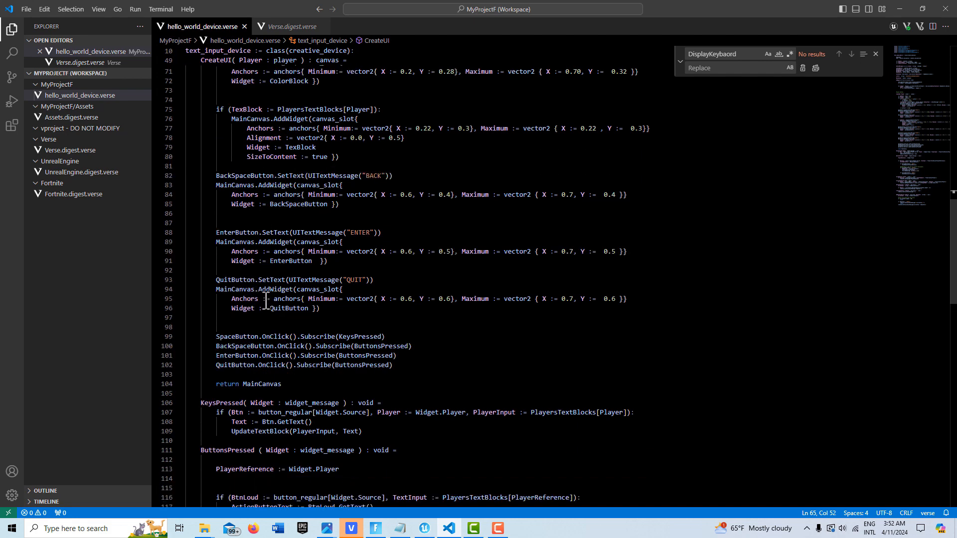
scroll(down, 3)
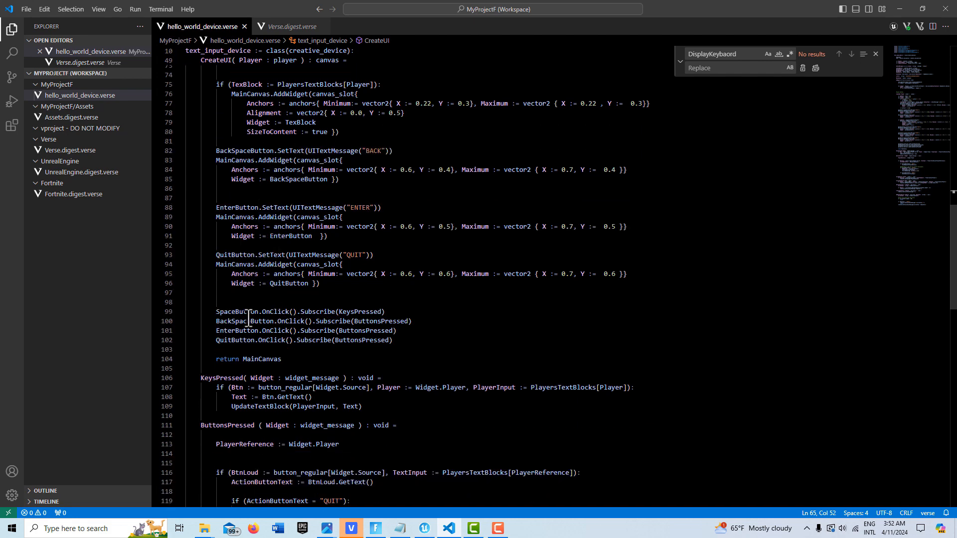
drag(215, 311, 216, 340)
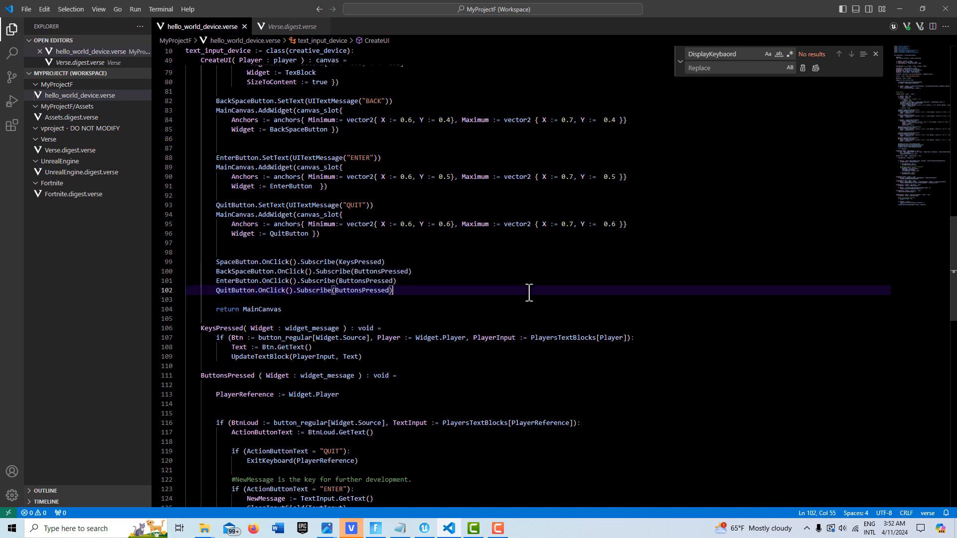
scroll(down, 3)
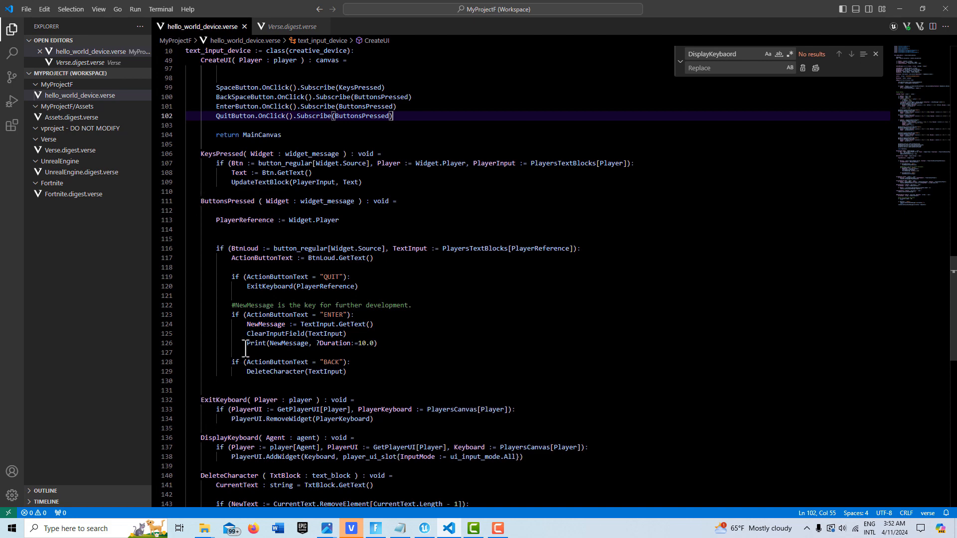
scroll(down, 3)
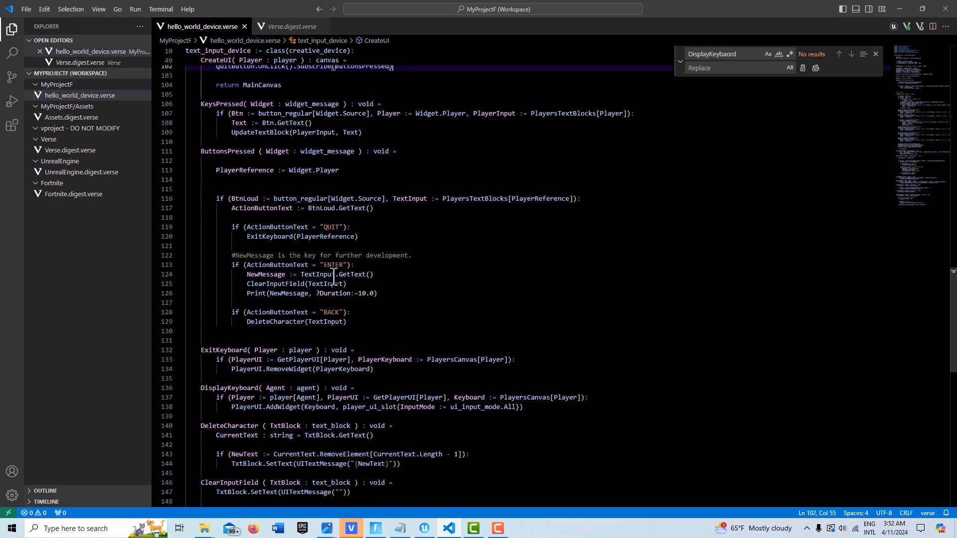
scroll(down, 3)
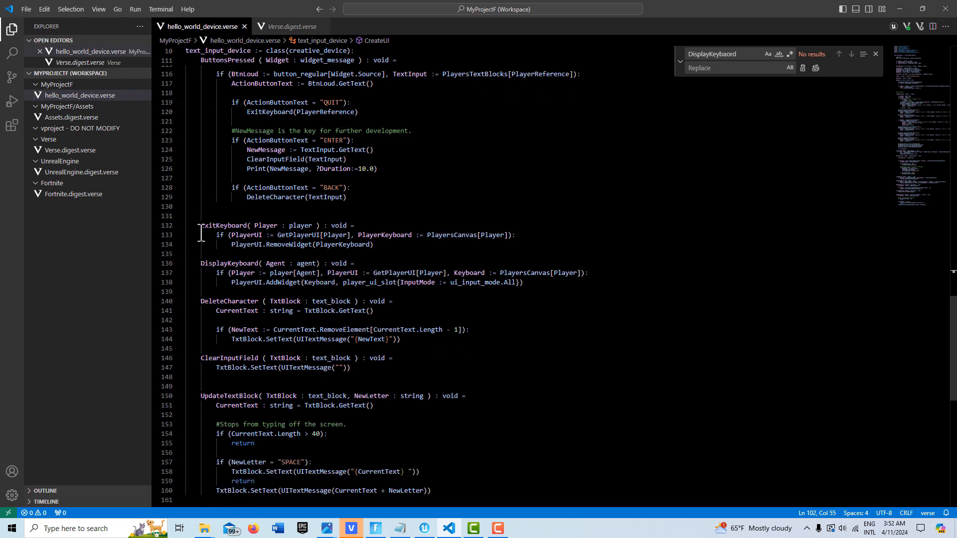
mouse_move(240, 254)
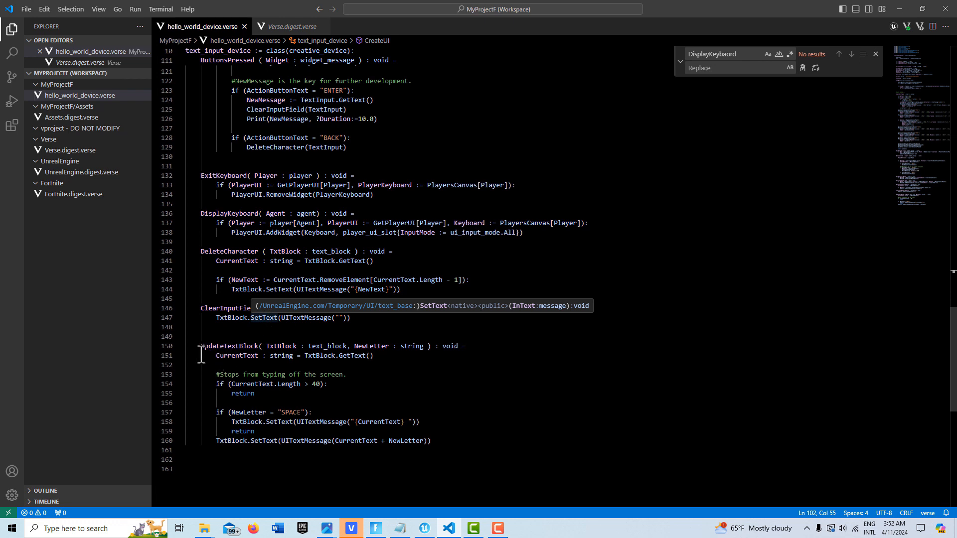
mouse_move(215, 363)
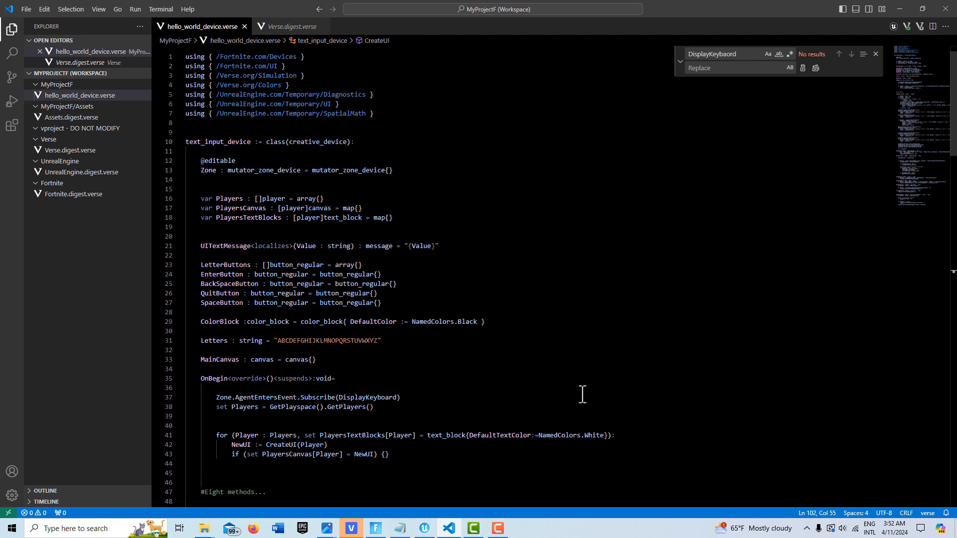
scroll(down, 3)
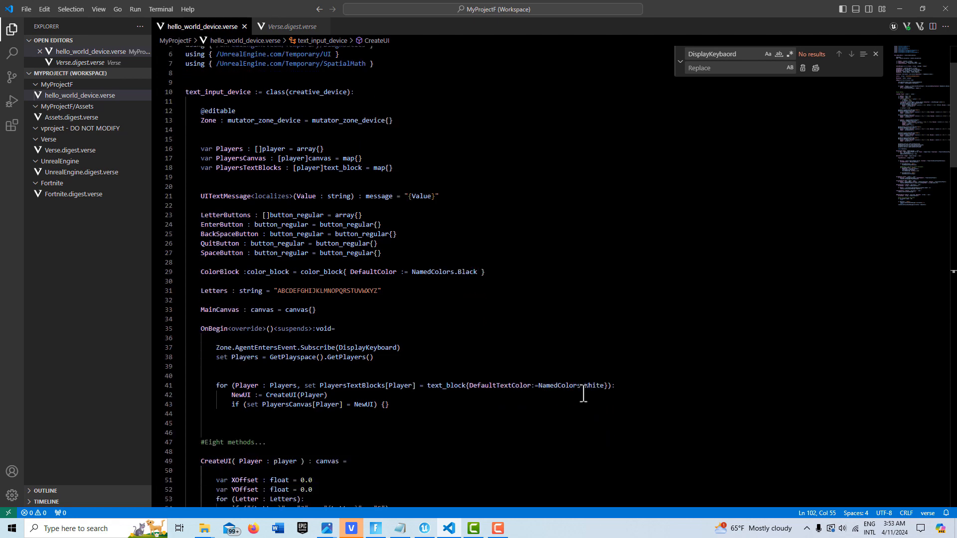
scroll(down, 3)
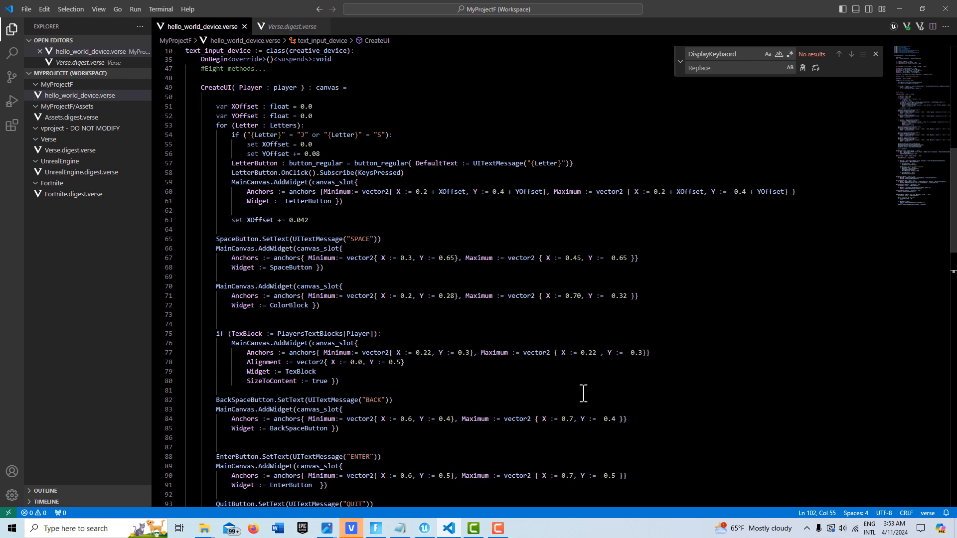
scroll(down, 3)
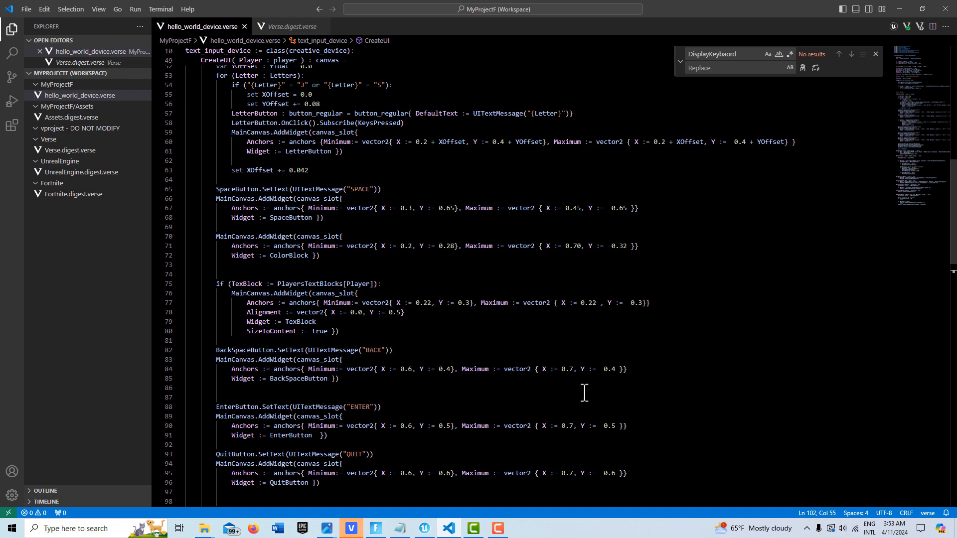
mouse_move(583, 393)
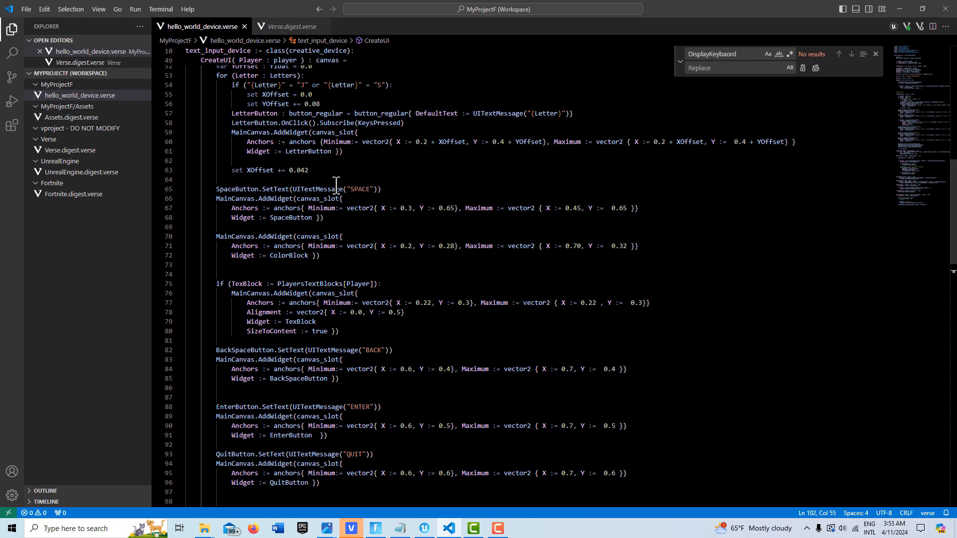
double_click(359, 189)
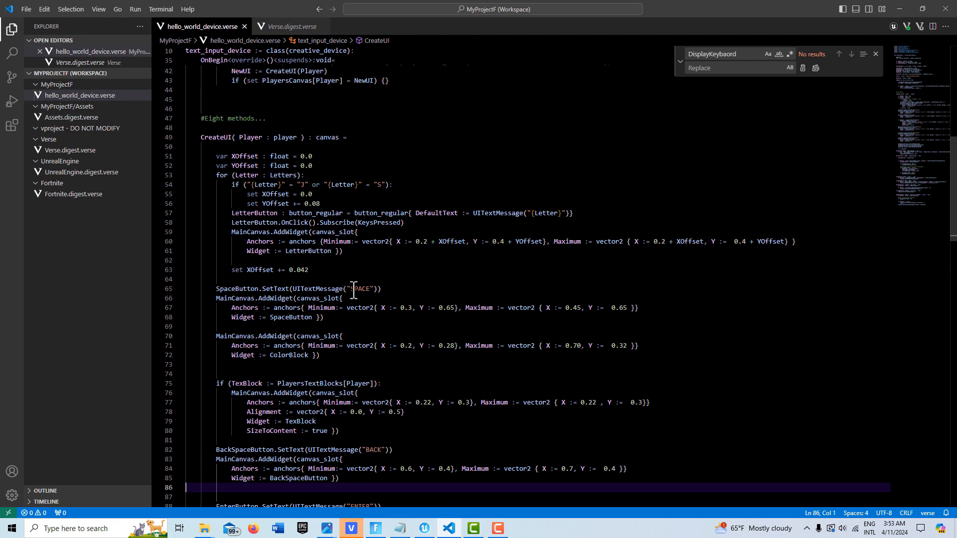
double_click(360, 289)
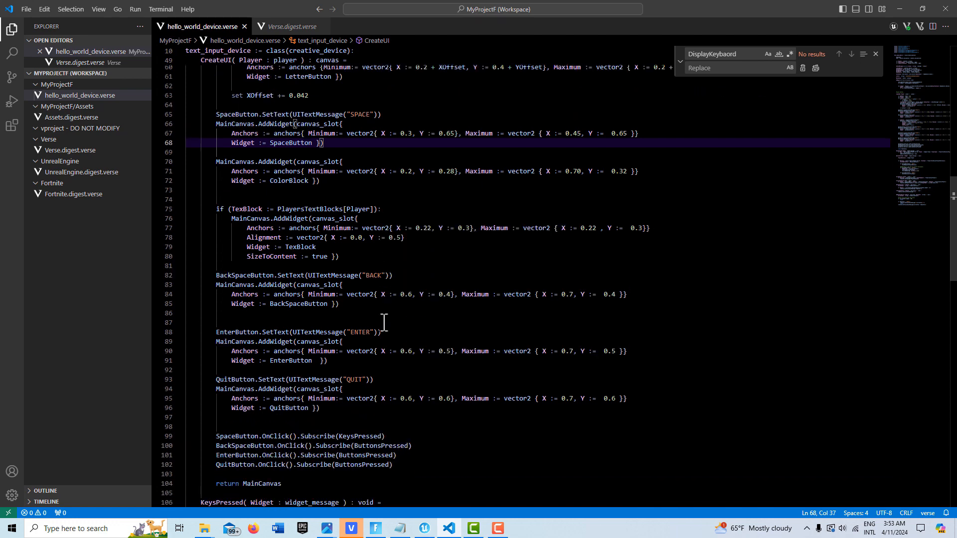
scroll(down, 3)
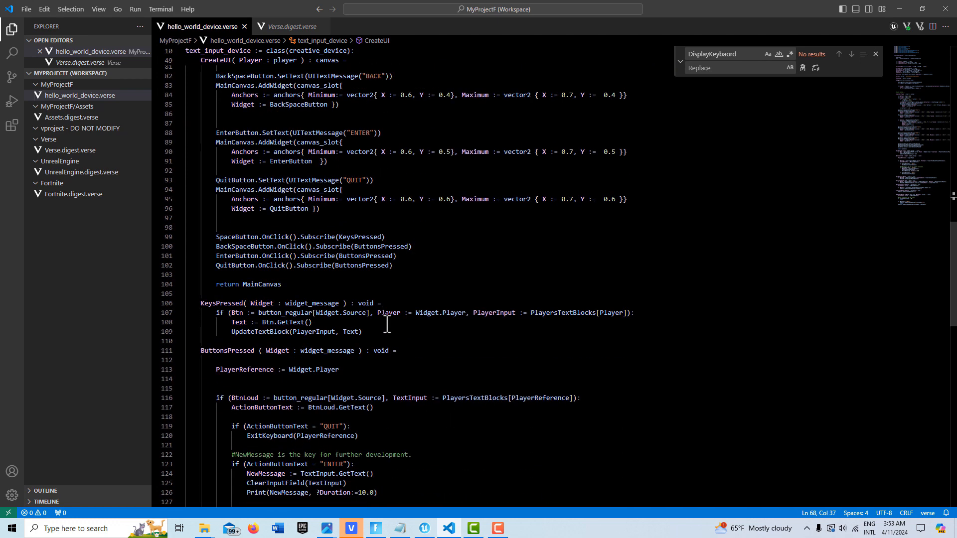
scroll(down, 3)
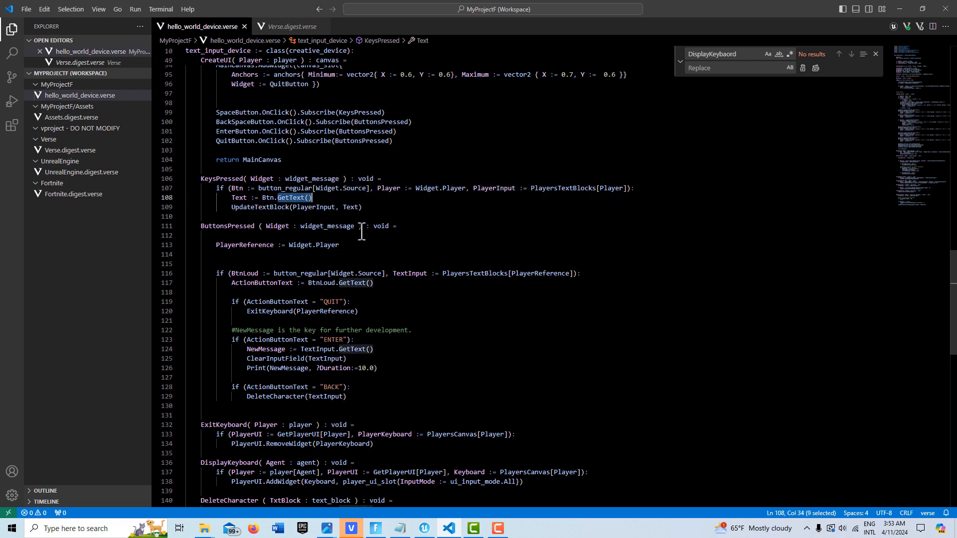
mouse_move(389, 306)
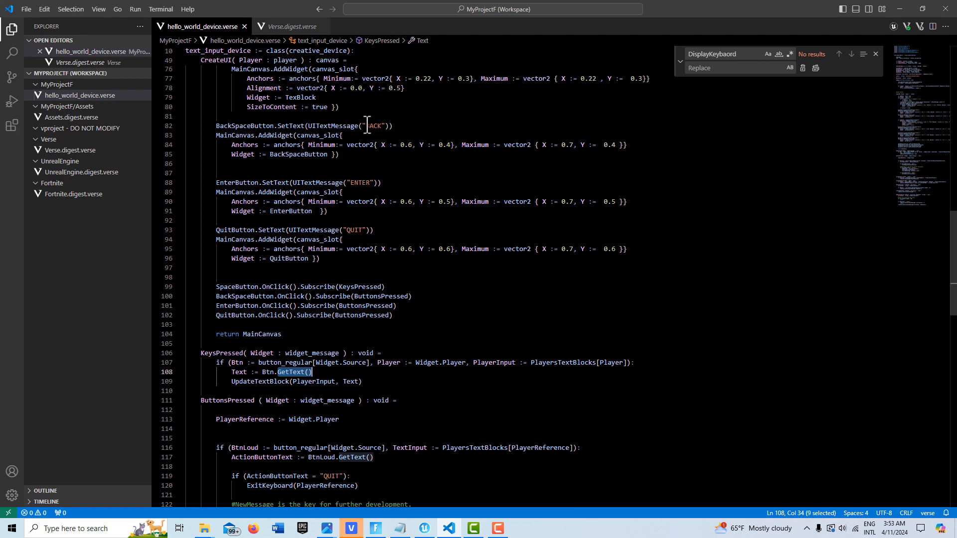
scroll(down, 3)
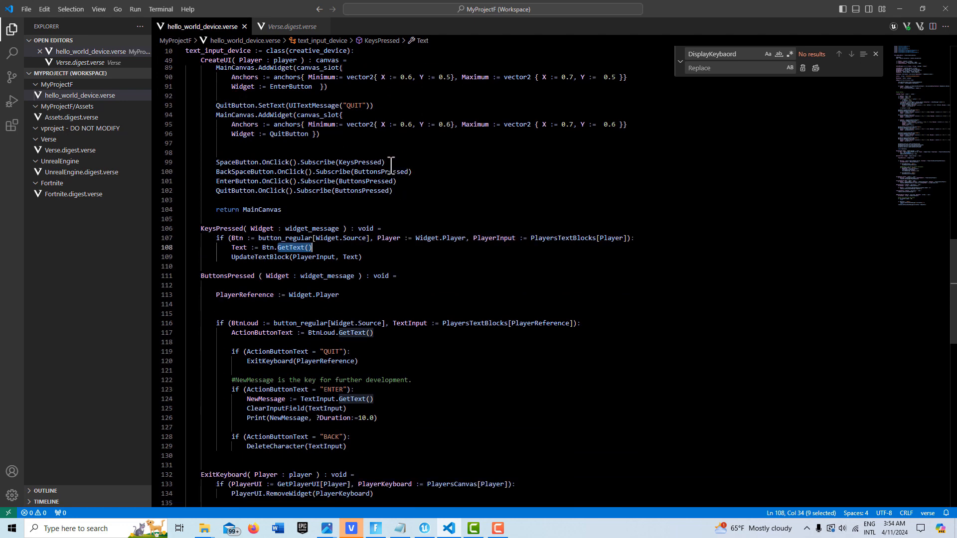
scroll(down, 3)
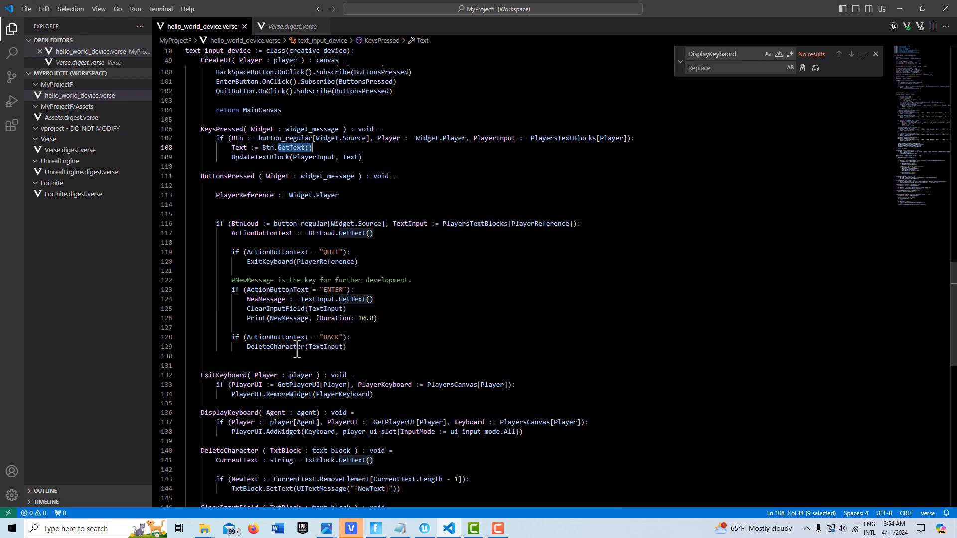
scroll(down, 3)
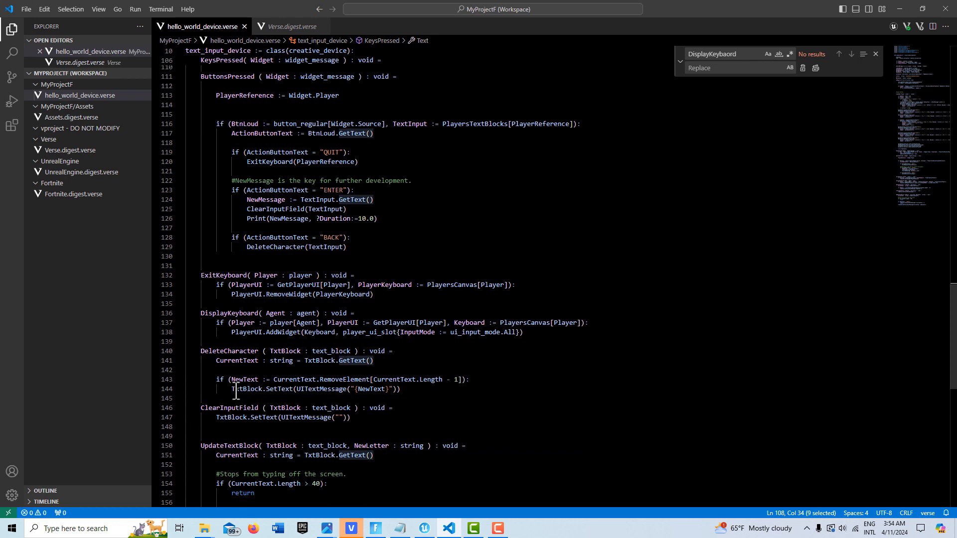
scroll(down, 3)
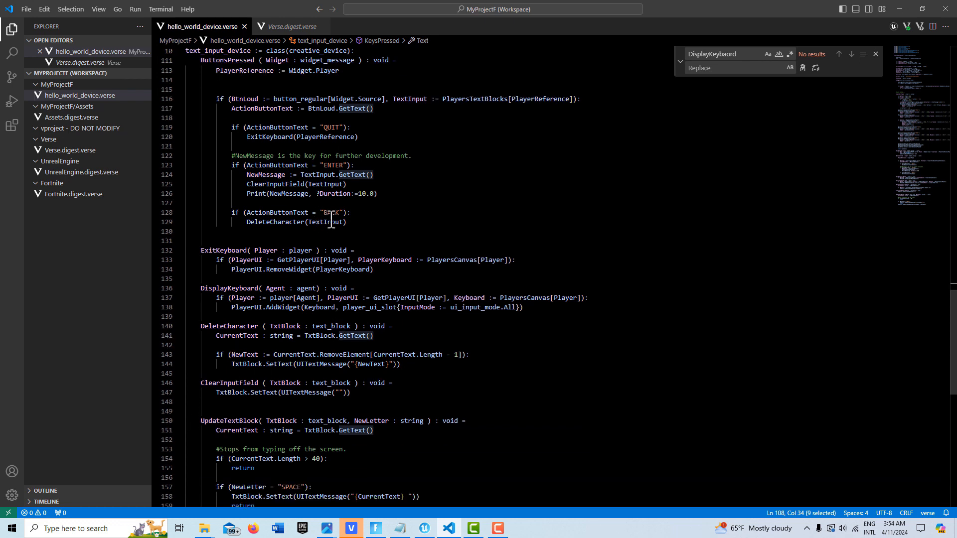
mouse_move(329, 221)
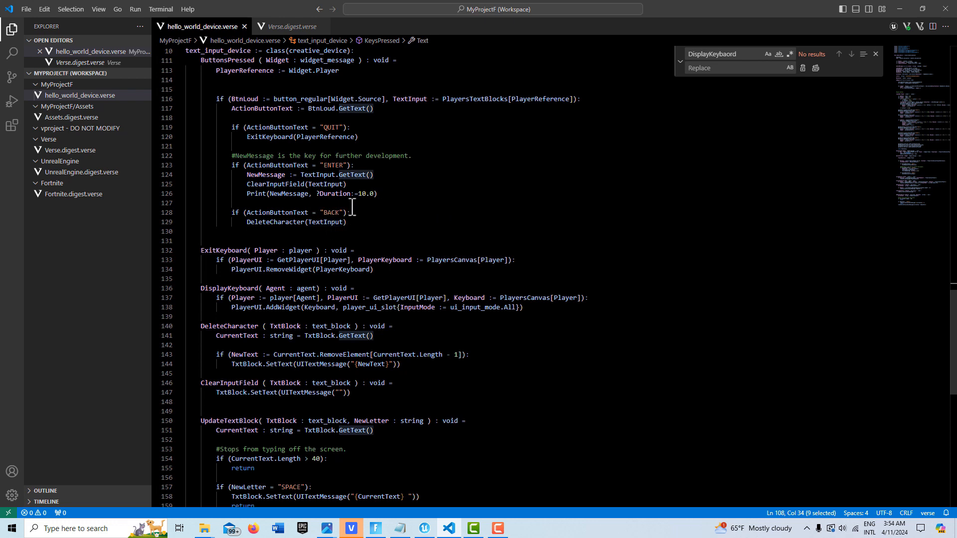
mouse_move(477, 212)
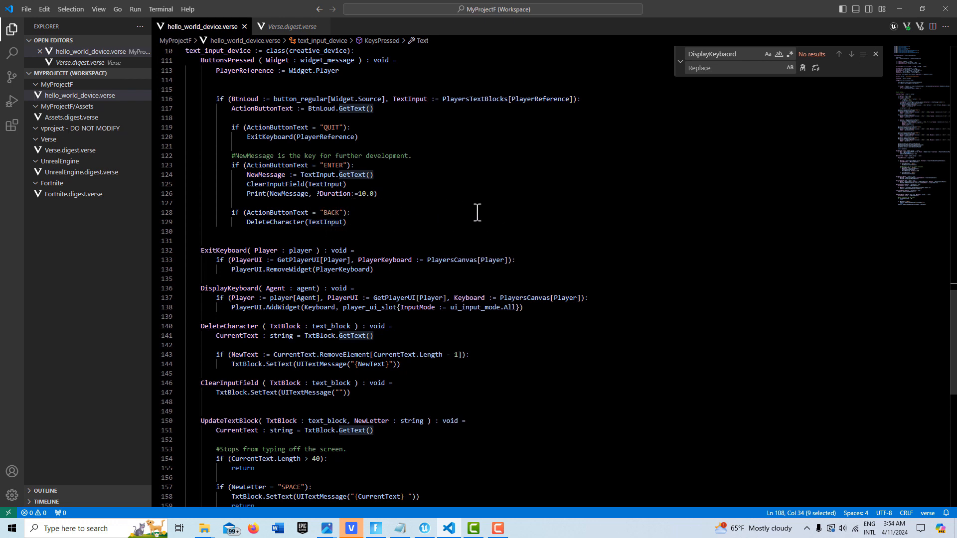